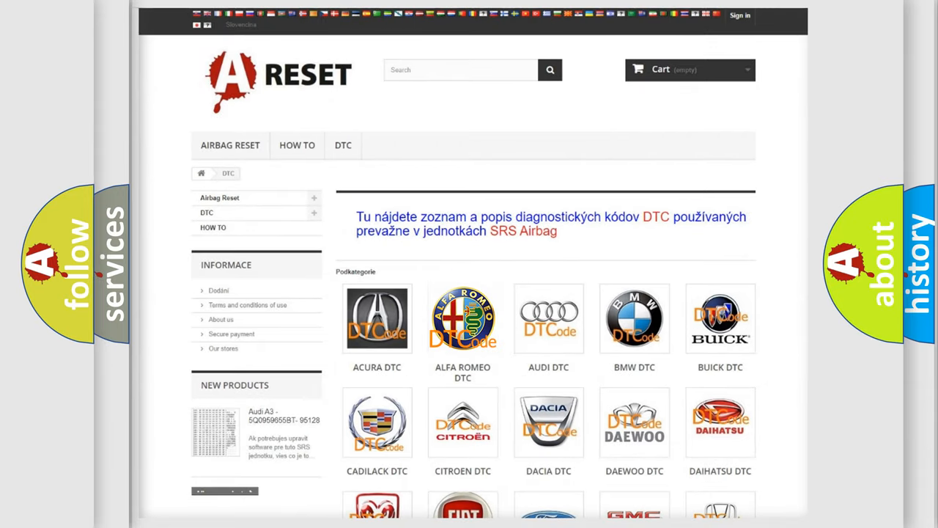
Open the Alfa Romeo DTC code list and scroll through its B-codes
{"action": "left_click", "coordinate": [463, 318]}
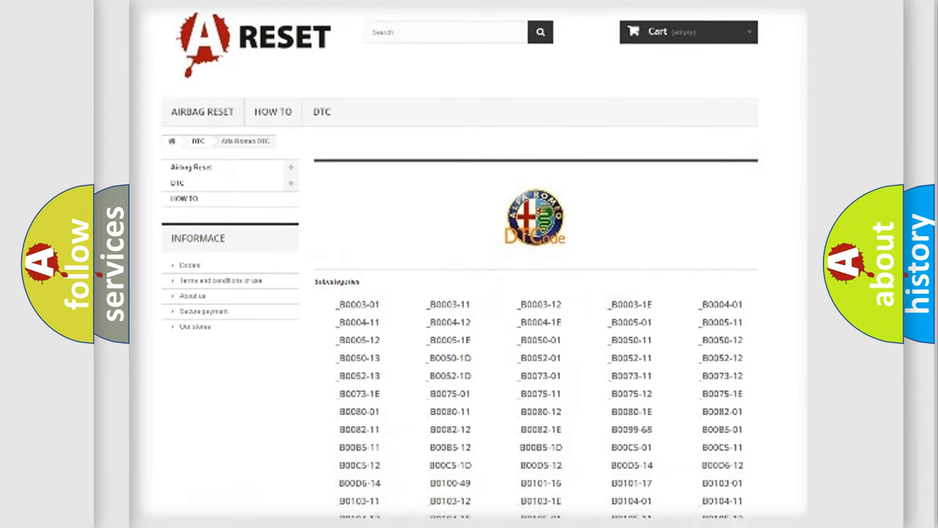
{"action": "scroll", "scroll_direction": "down", "scroll_amount": 3}
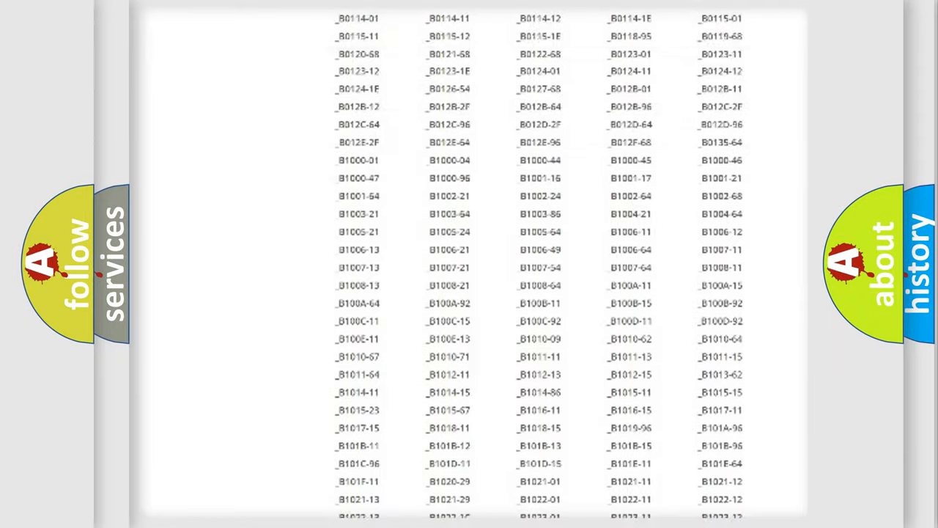
{"action": "scroll", "scroll_direction": "up", "scroll_amount": 3}
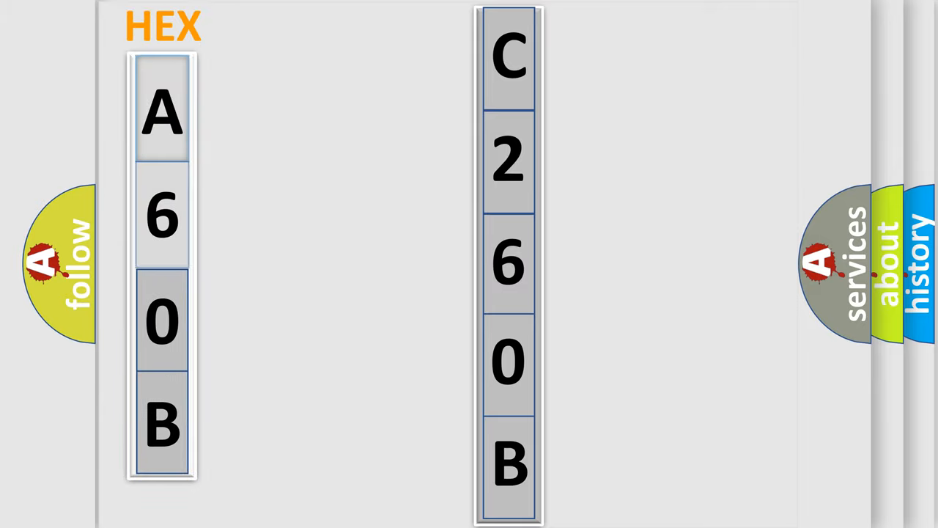
Advance to the slide mapping hex code A60B to C260B
{"action": "left_click", "coordinate": [161, 110]}
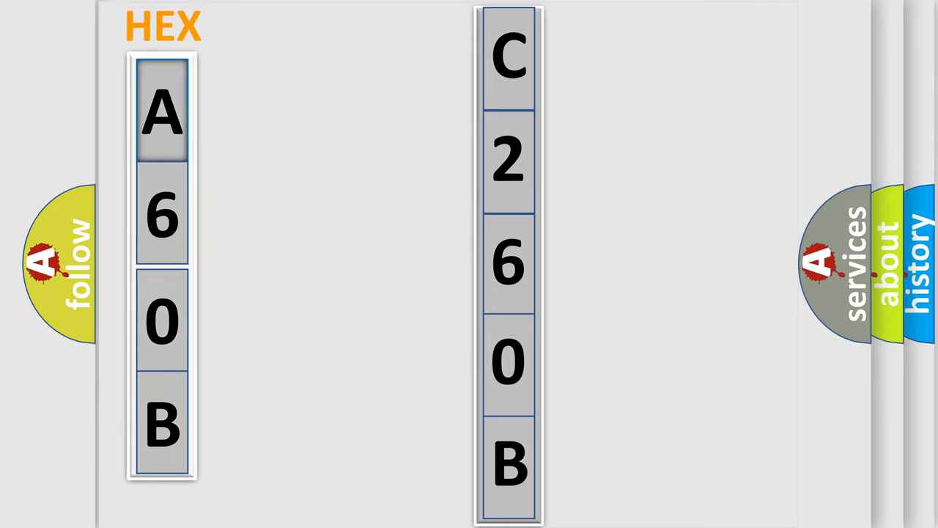